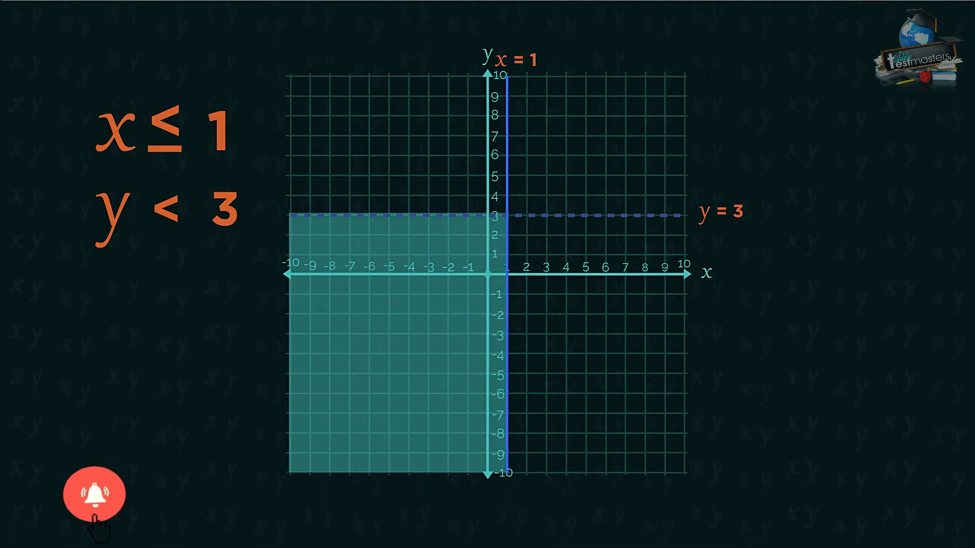
{"action": "left_click", "coordinate": [94, 493]}
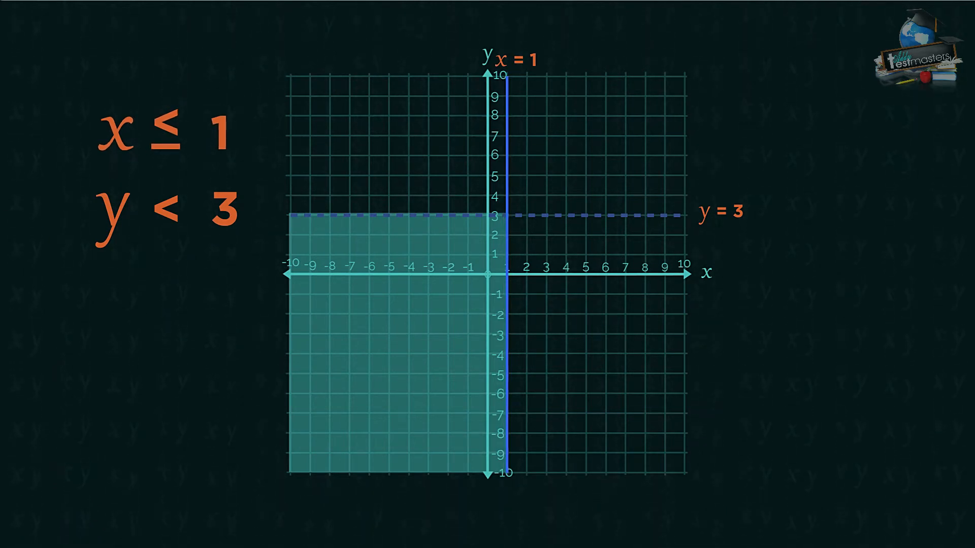